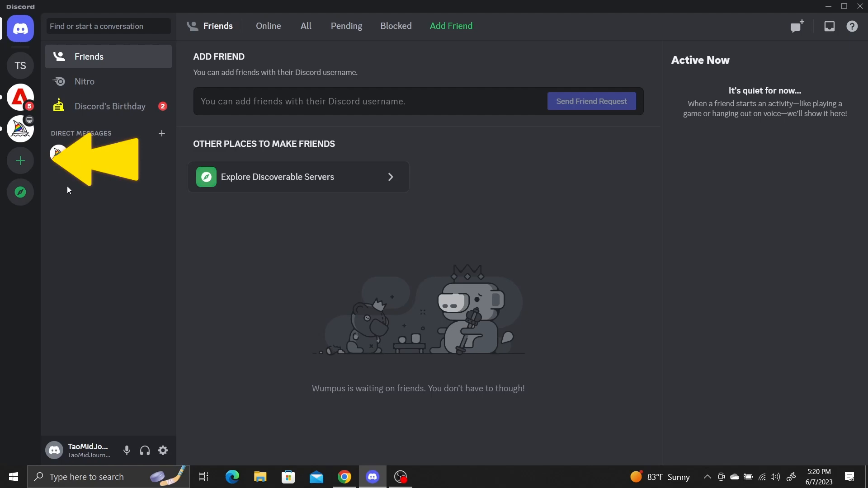
mouse_move(21, 160)
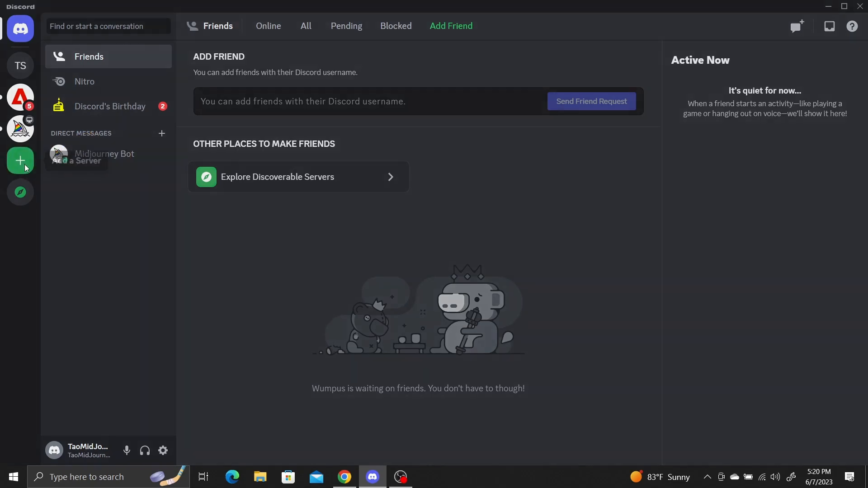
- Create a new server from scratch, for me and my friends, named 'Face Swaps'
left_click(20, 161)
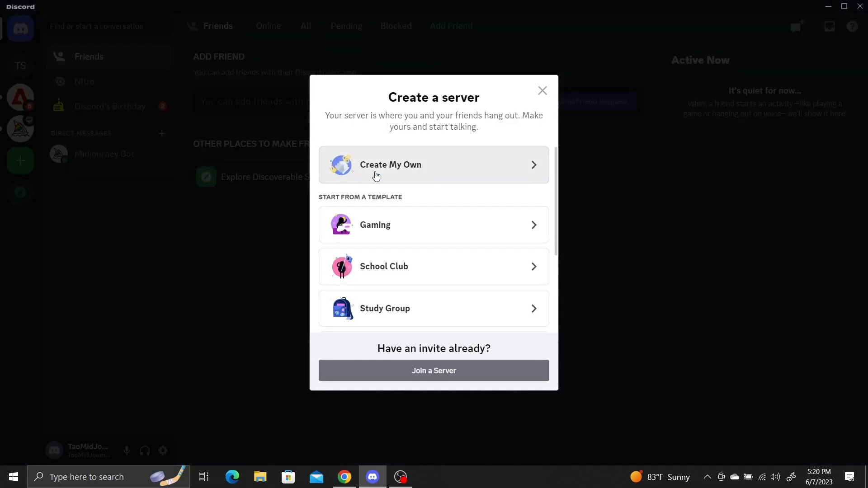
left_click(434, 165)
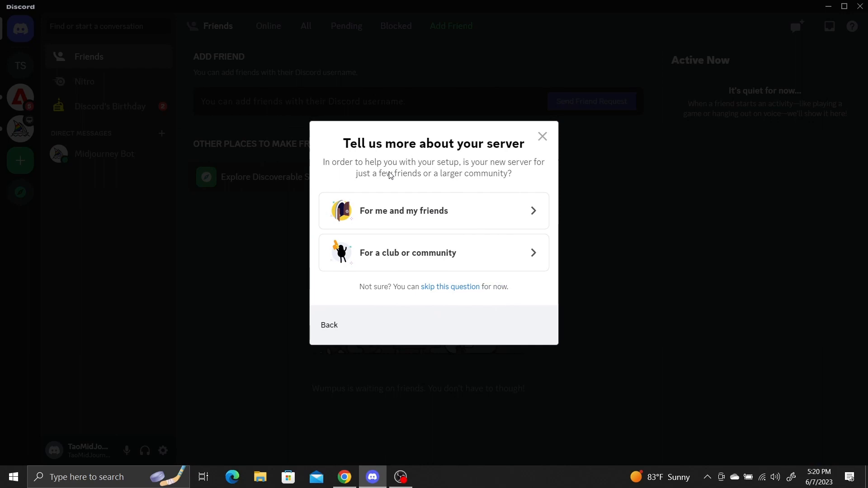
left_click(433, 210)
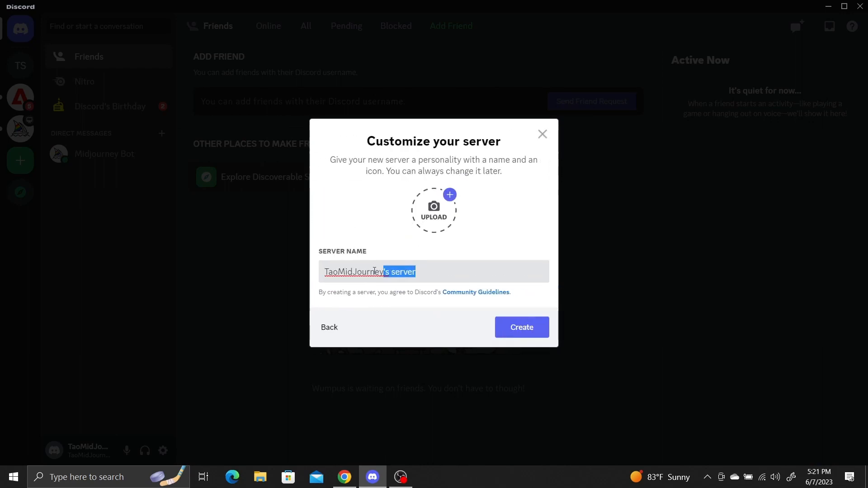
type("Face Swaps")
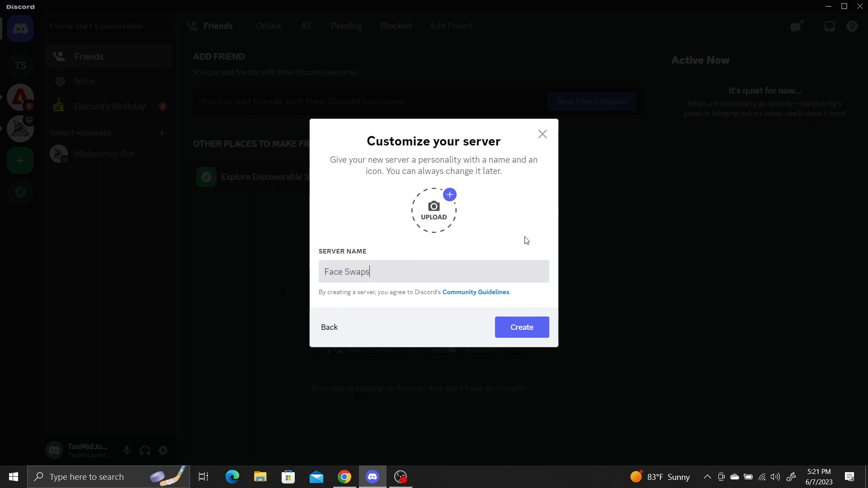
left_click(521, 328)
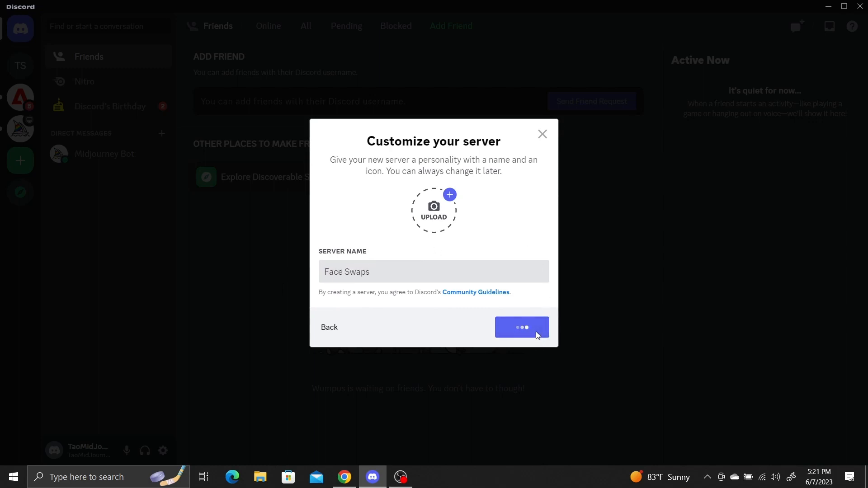
left_click(520, 327)
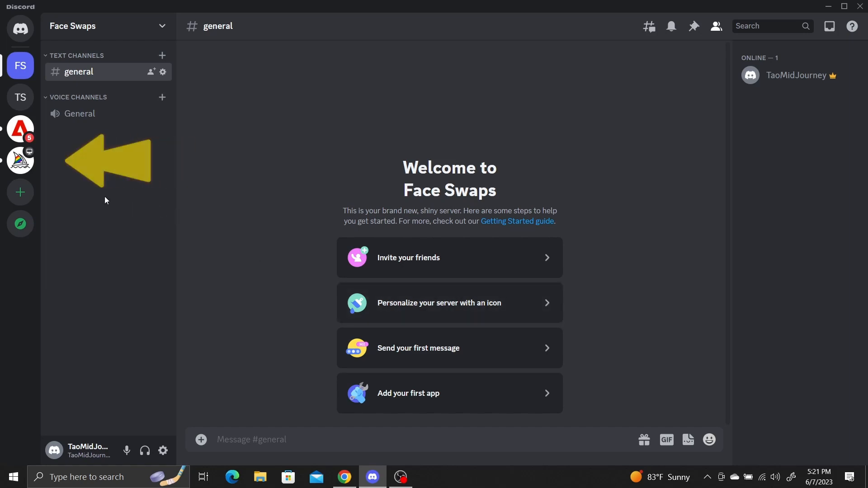
- In the Midjourney server's member list, open Midjourney Bot and choose Add to Server
left_click(20, 160)
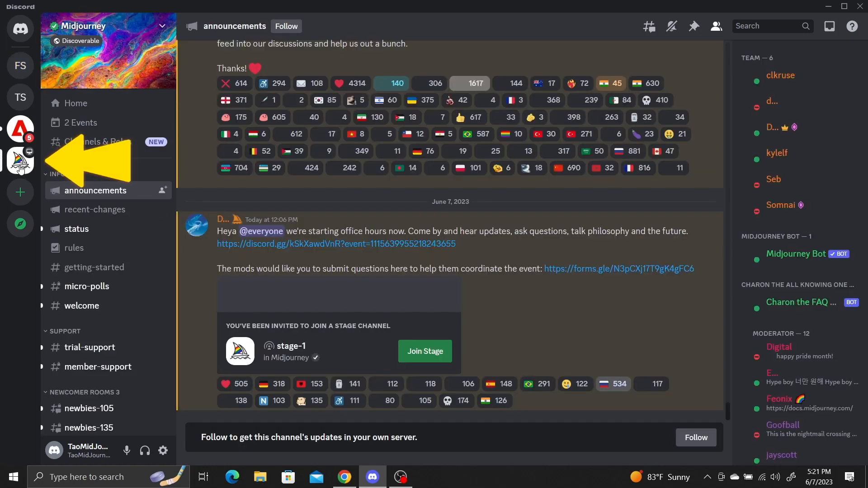
left_click(716, 27)
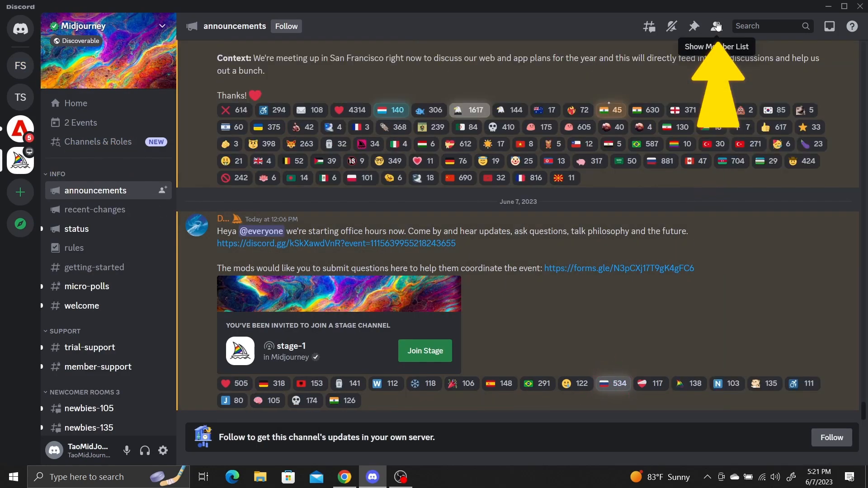
left_click(717, 26)
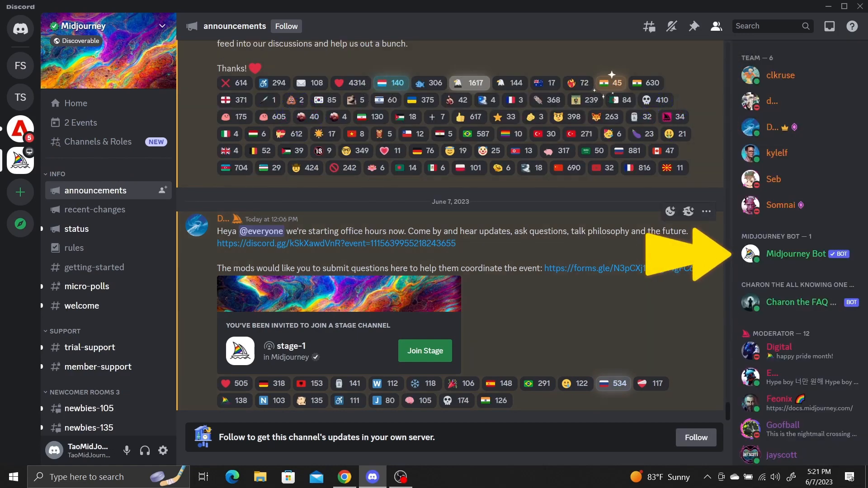
left_click(796, 253)
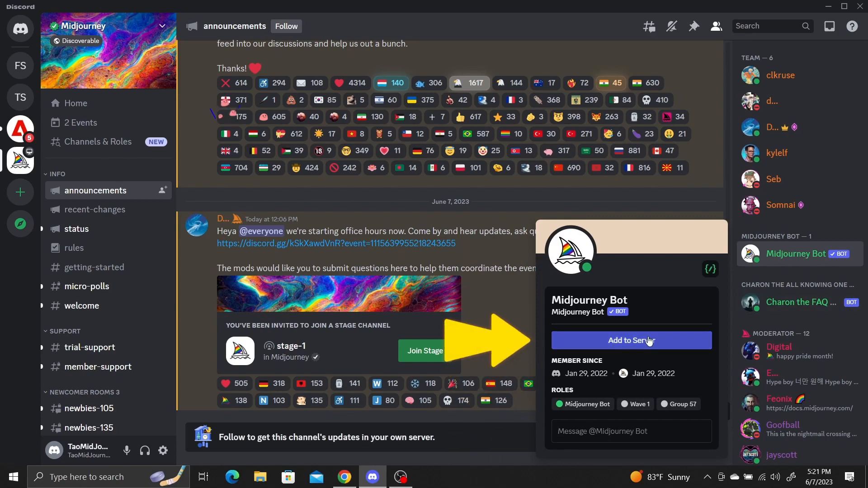
left_click(632, 340)
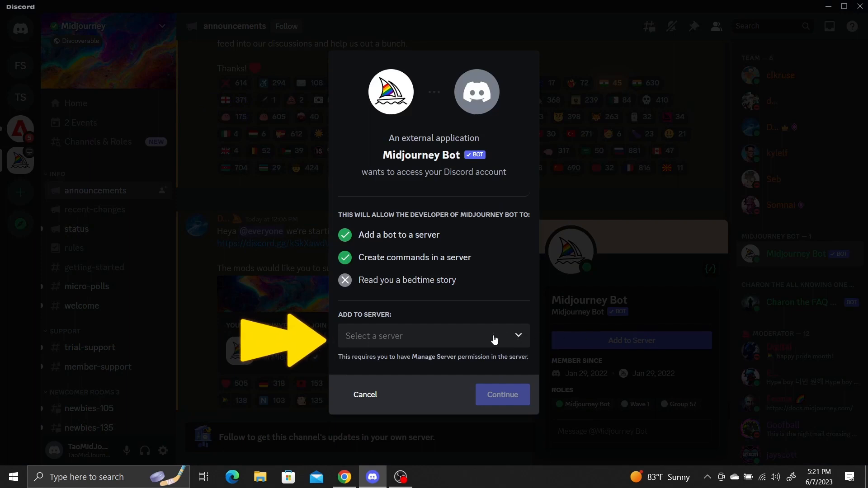
left_click(433, 336)
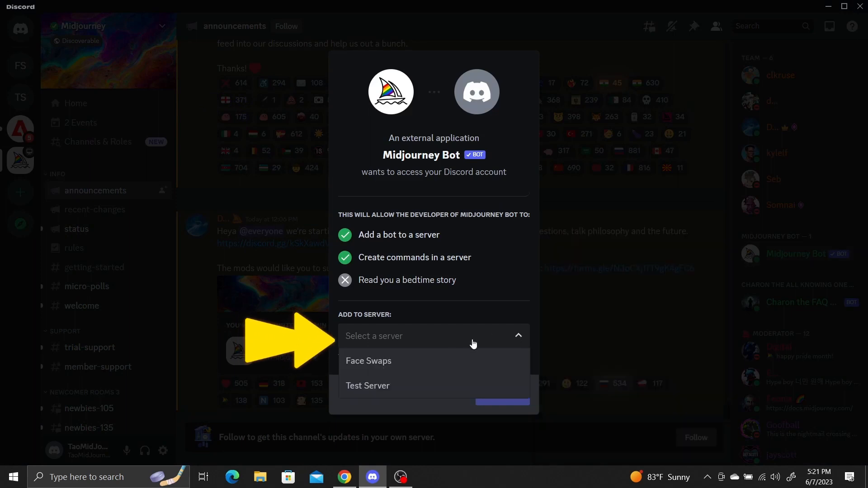
left_click(368, 361)
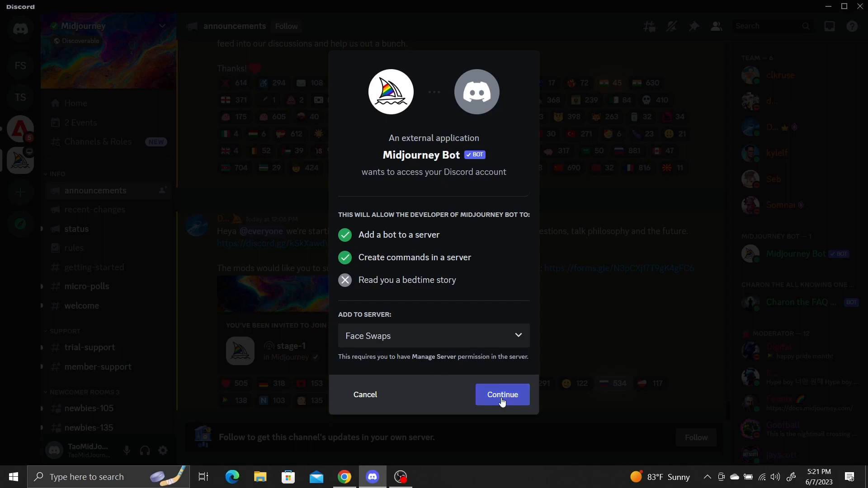
left_click(501, 395)
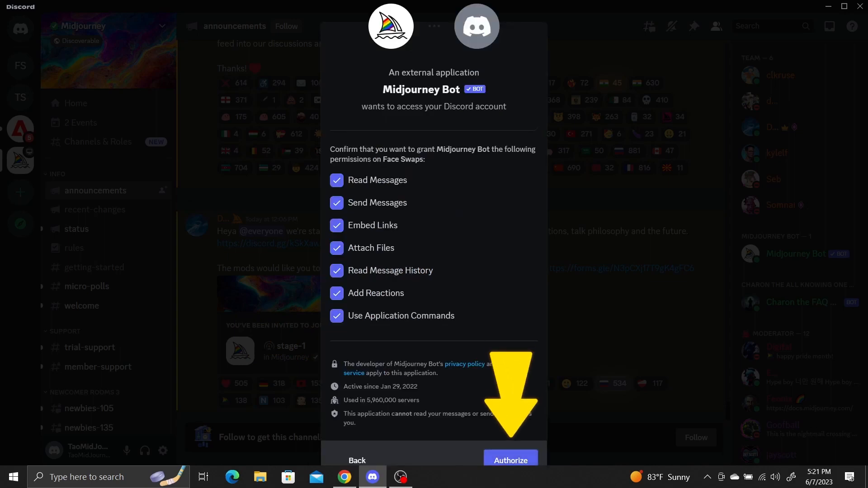
left_click(509, 461)
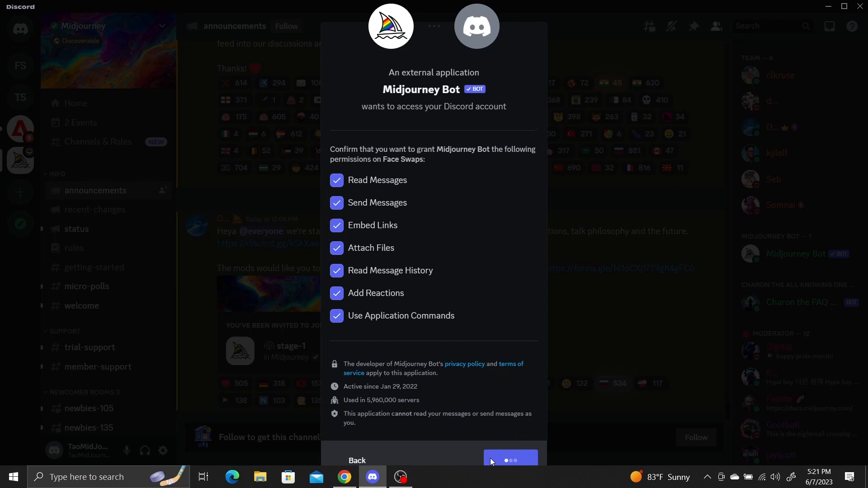
left_click(510, 459)
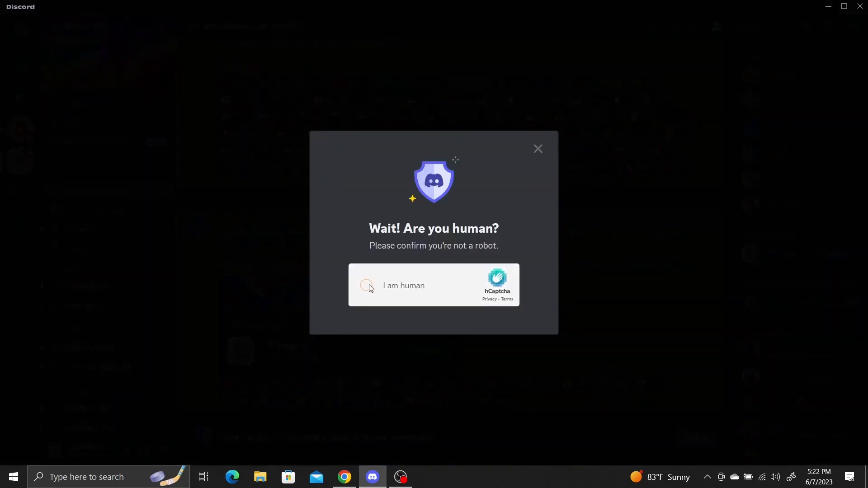
- Pass the hCaptcha, go to Face Swaps and toggle the member list
left_click(367, 287)
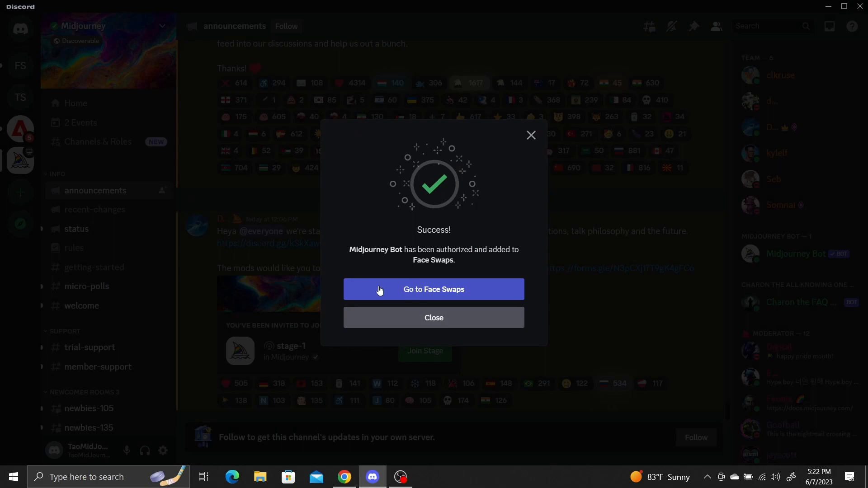
left_click(434, 289)
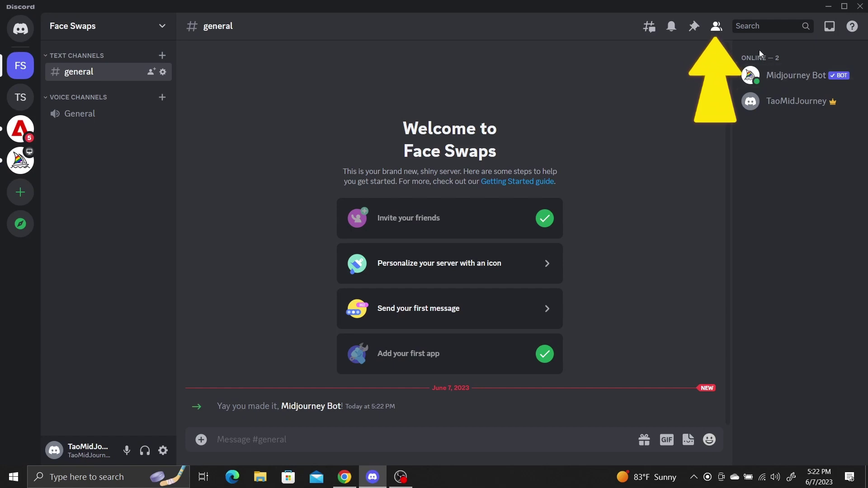
left_click(716, 26)
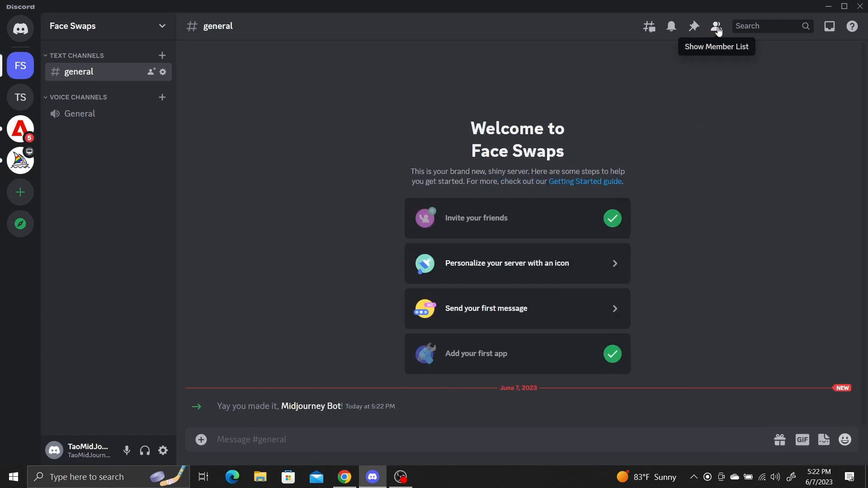
left_click(716, 26)
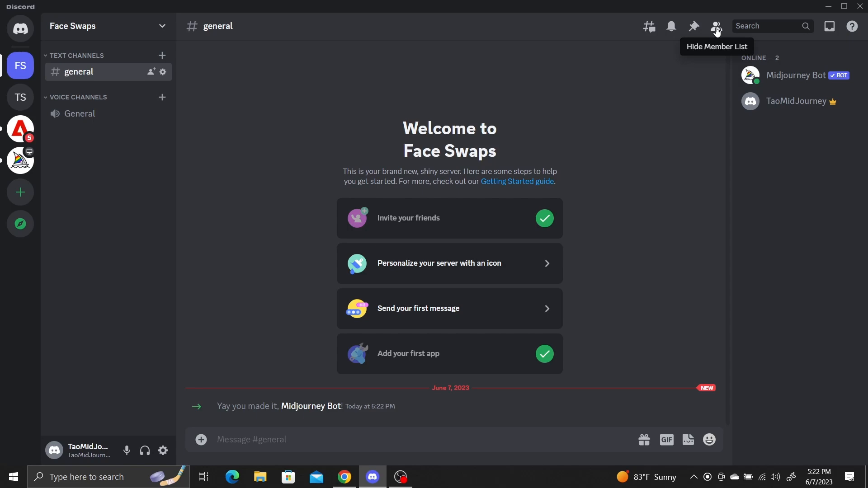
- Switch to the InsightFace README in Chrome and follow the InsightFaceSwap invite link
left_click(343, 477)
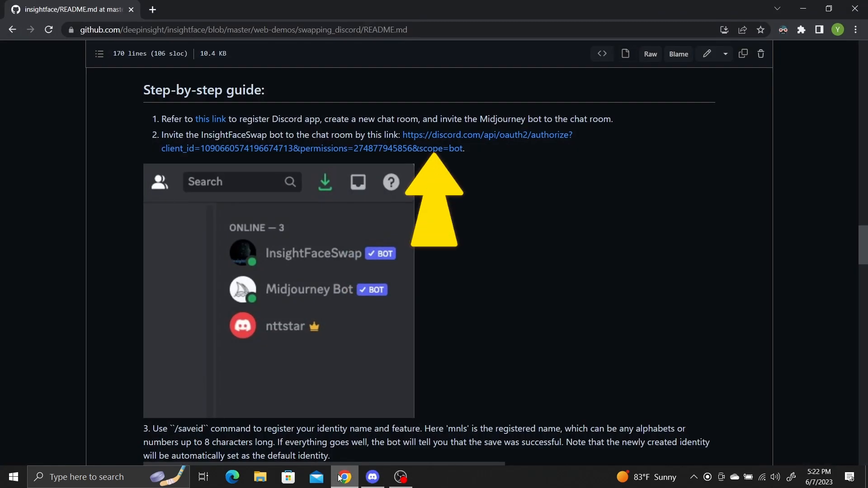
mouse_move(462, 201)
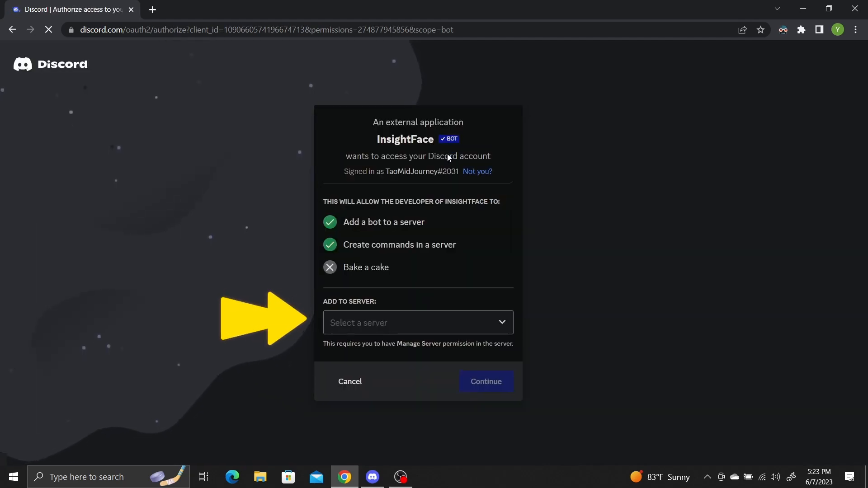
- Authorize InsightFaceSwap into Face Swaps, pass the hCaptcha, and return to Discord
left_click(417, 323)
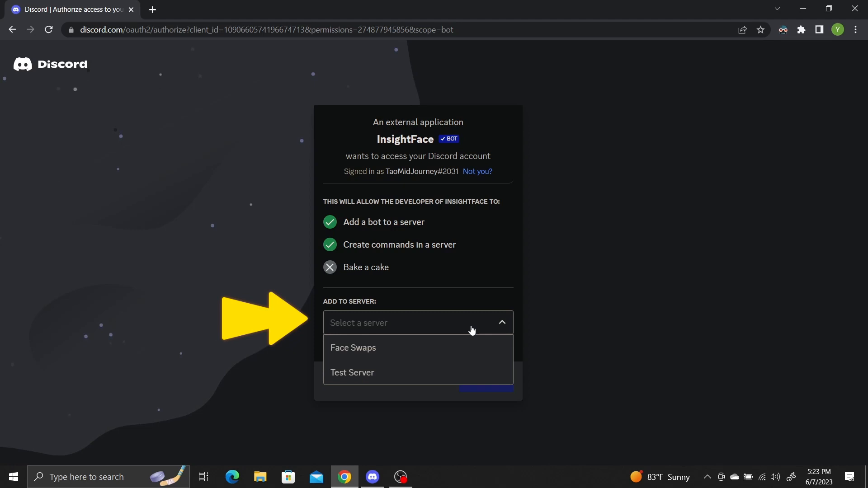
left_click(354, 348)
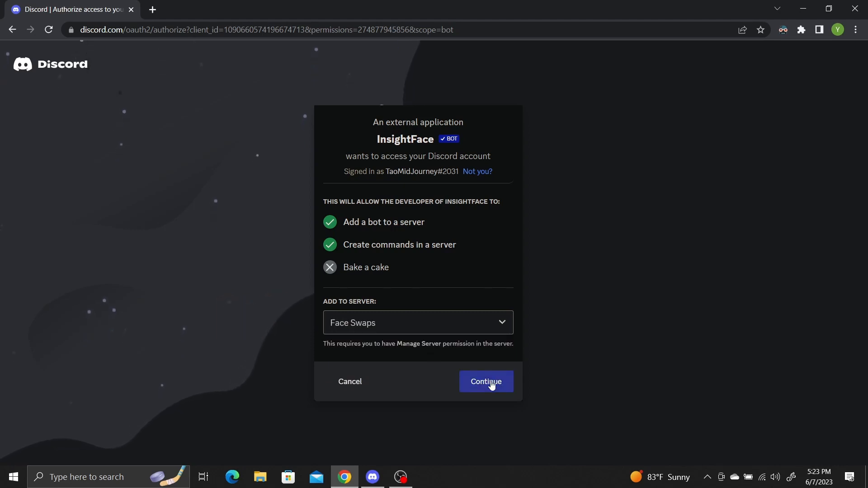
left_click(486, 381)
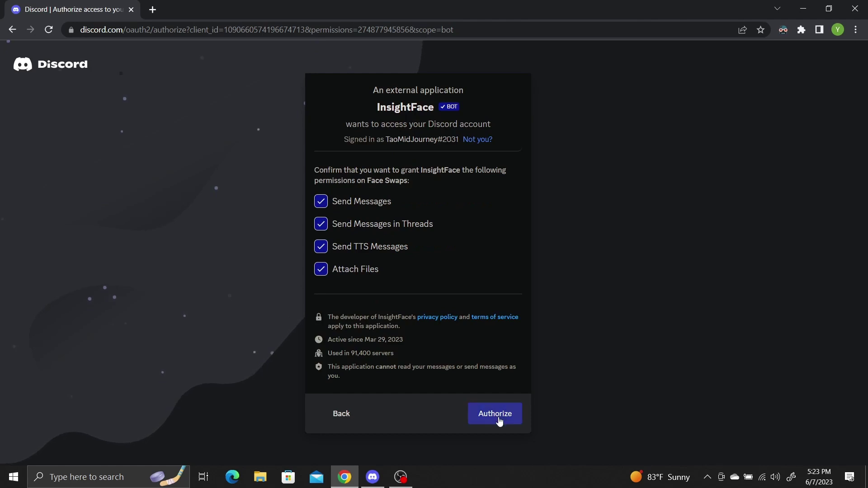
left_click(494, 414)
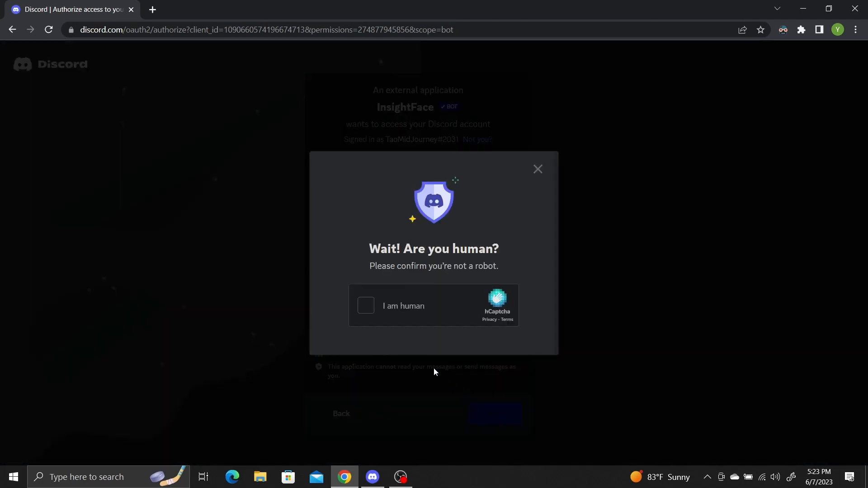
left_click(366, 306)
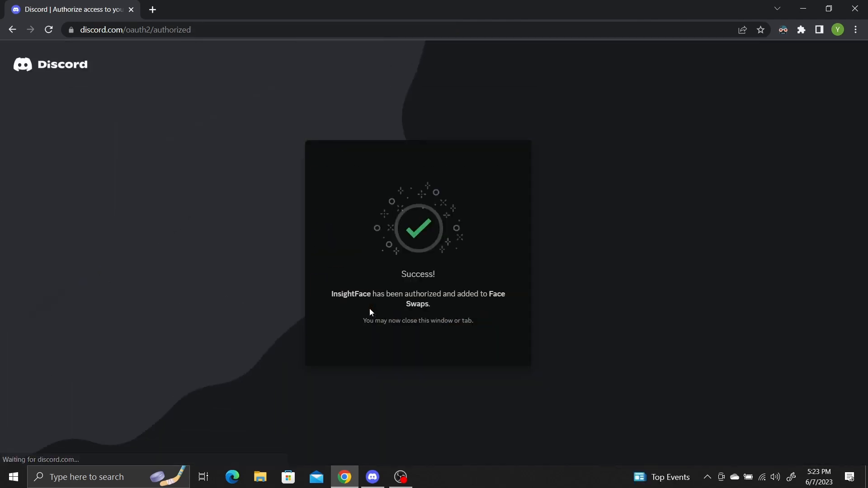
left_click(372, 477)
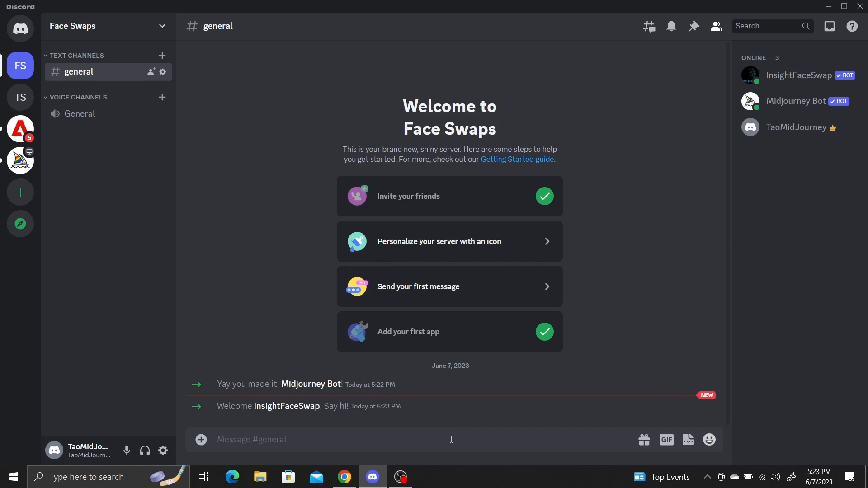
- Start /saveid, attach SadDaenerys.PNG and enter the face ID name woman1
type("/saveid")
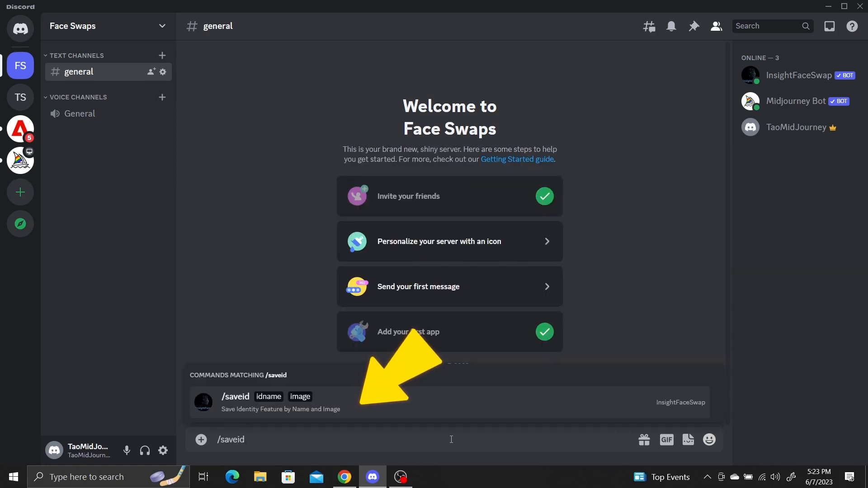
left_click(257, 396)
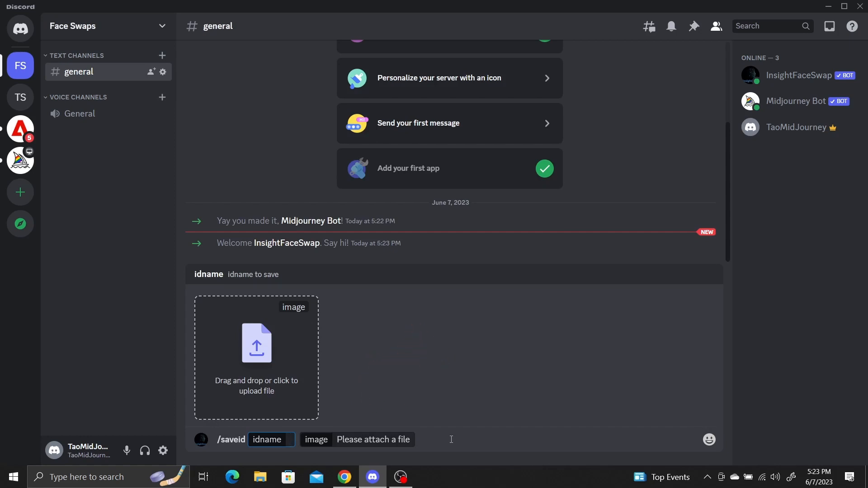
left_click(287, 439)
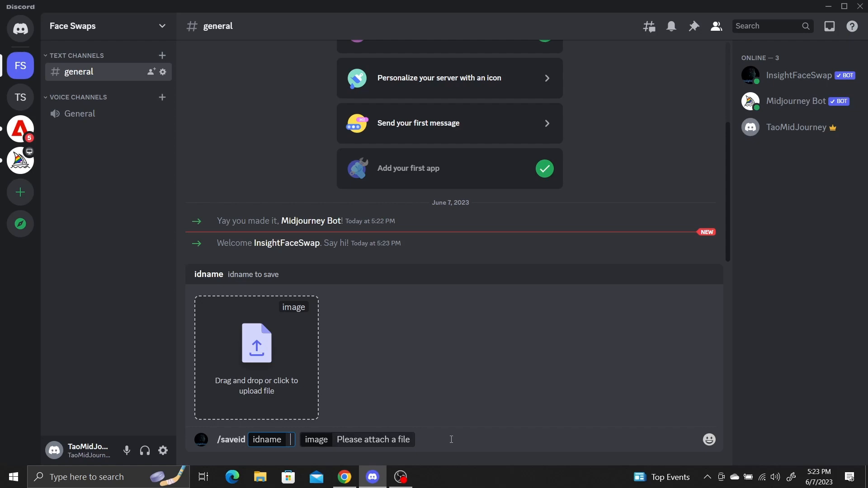
left_click(256, 342)
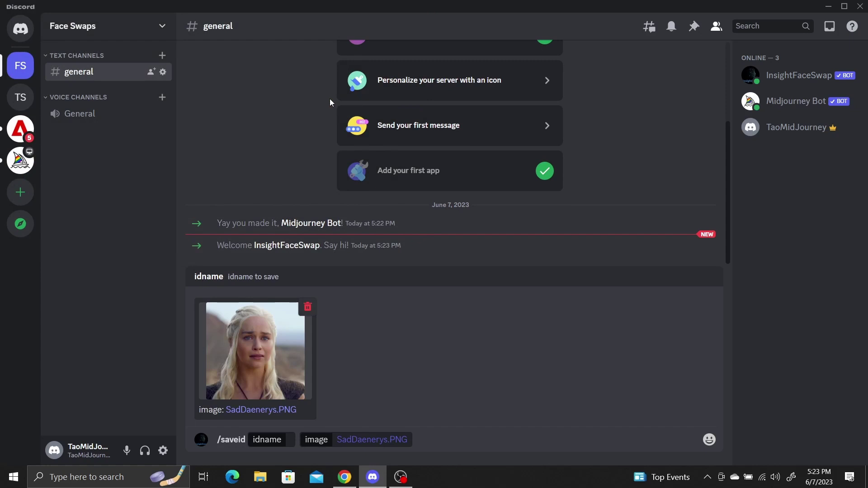
type("wo")
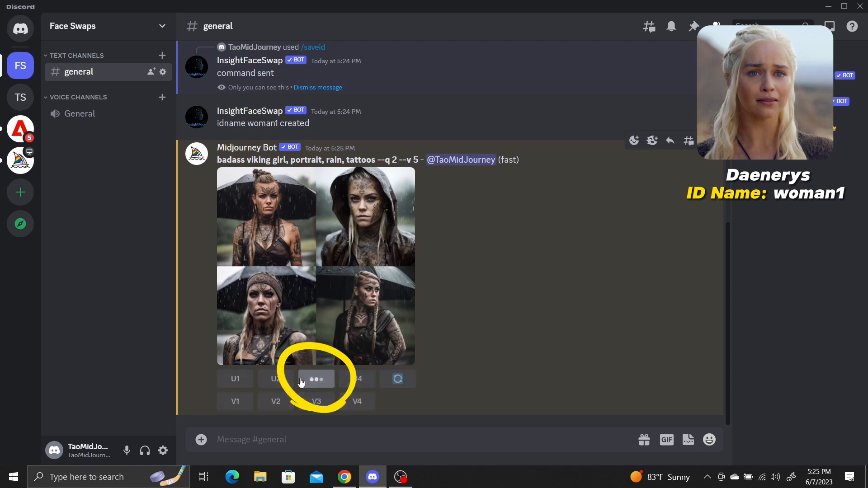
- Upscale viking girl U3 and run INSwapper on it to apply the woman1 face
left_click(316, 379)
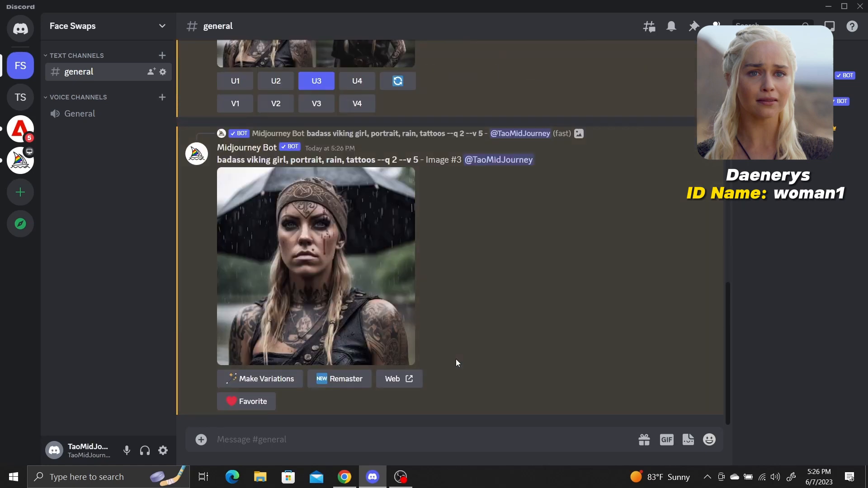
mouse_move(359, 228)
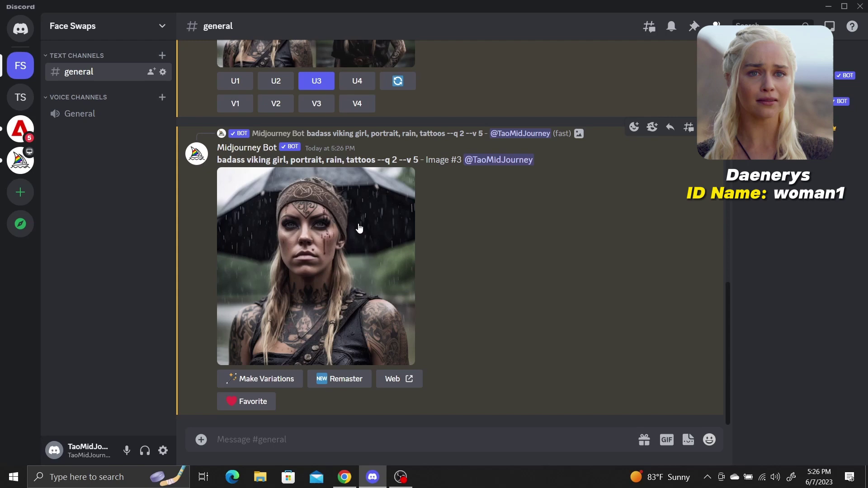
right_click(316, 249)
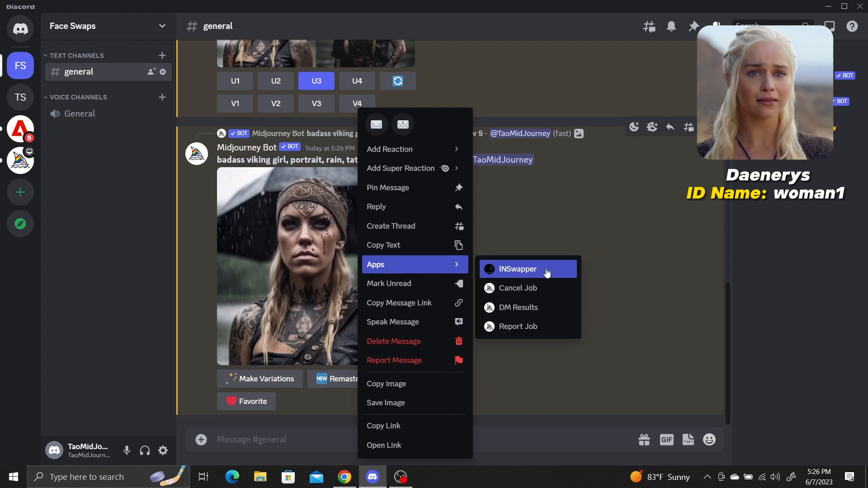
left_click(517, 269)
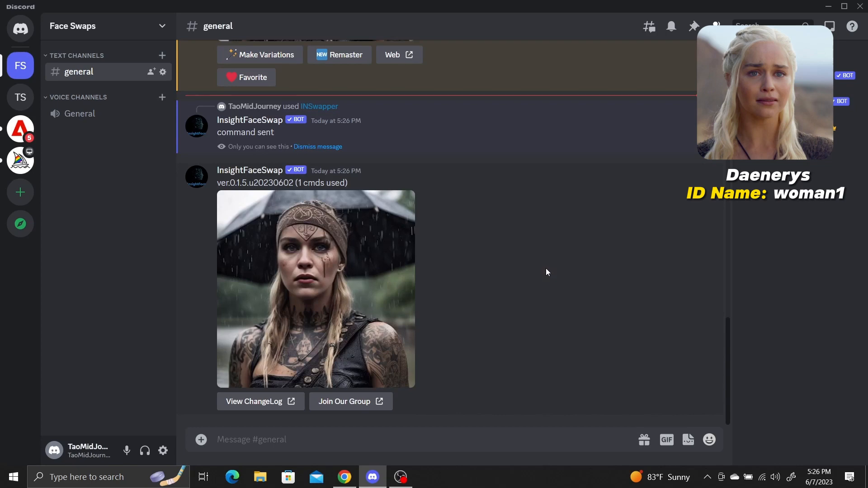
left_click(315, 289)
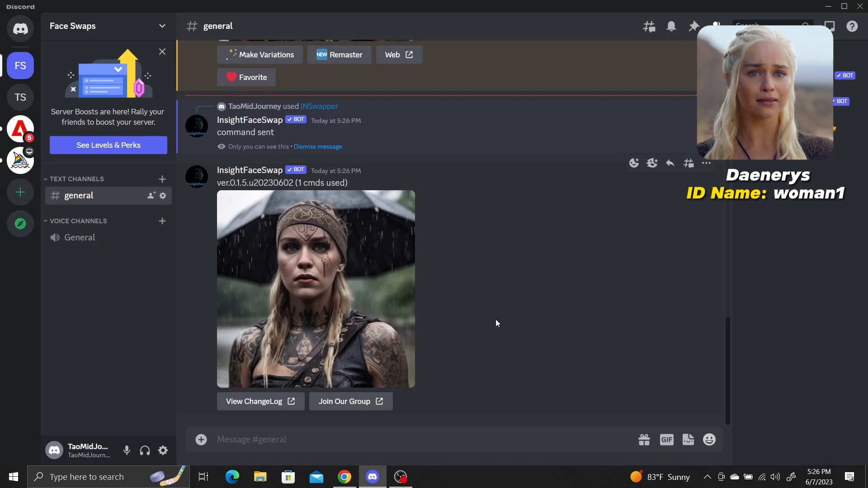
- Run /swapid on MonaLisa.PNG with idname woman1
type("/")
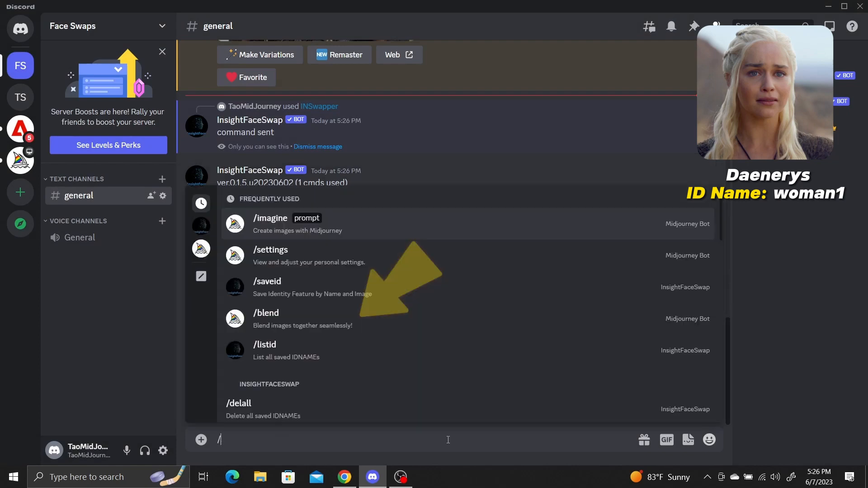
type("swapid idname")
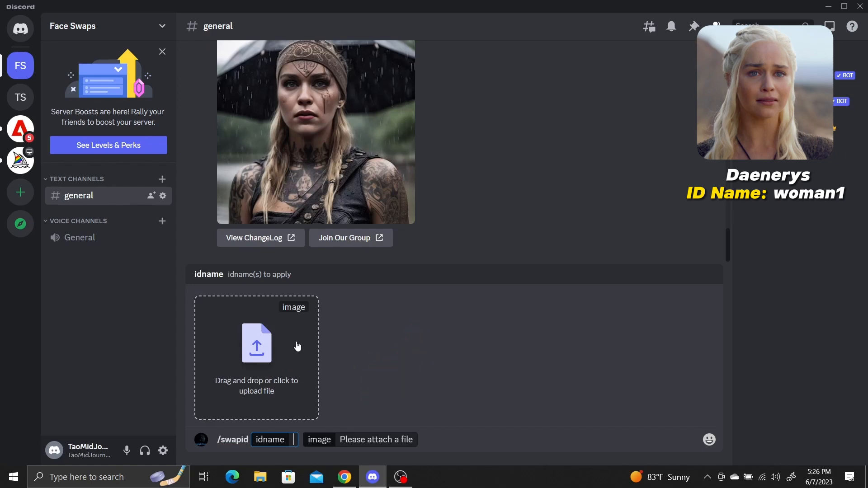
left_click(256, 342)
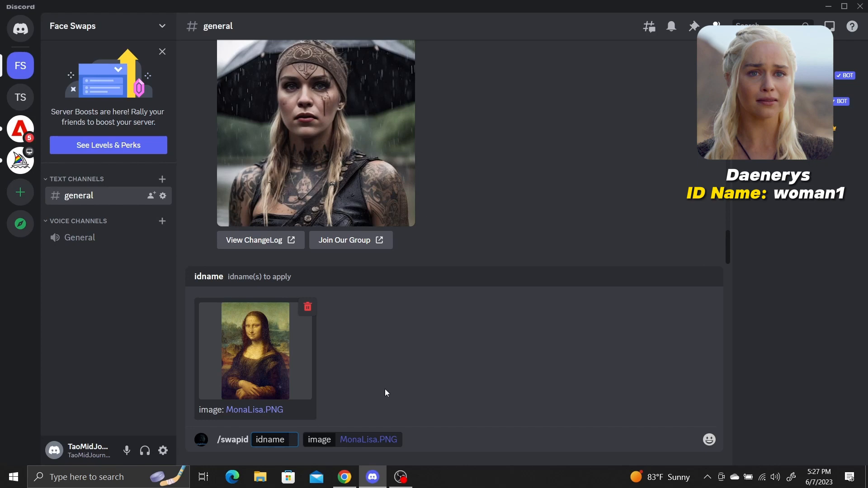
type("woman1")
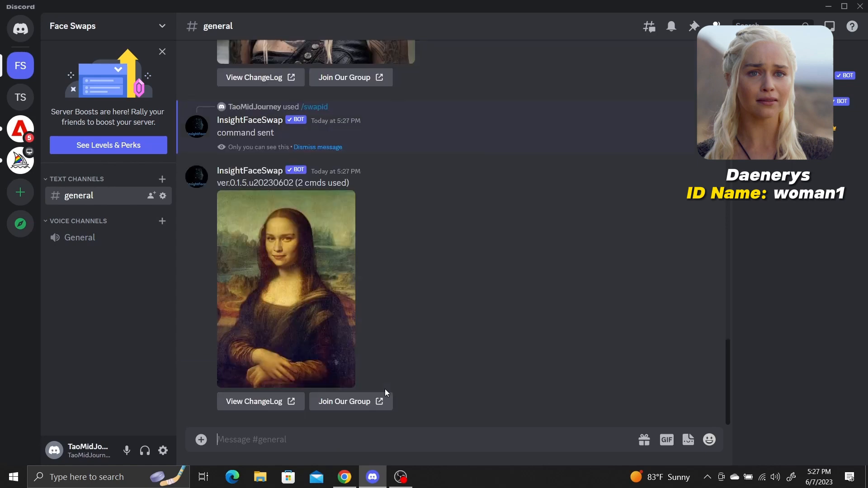
left_click(286, 288)
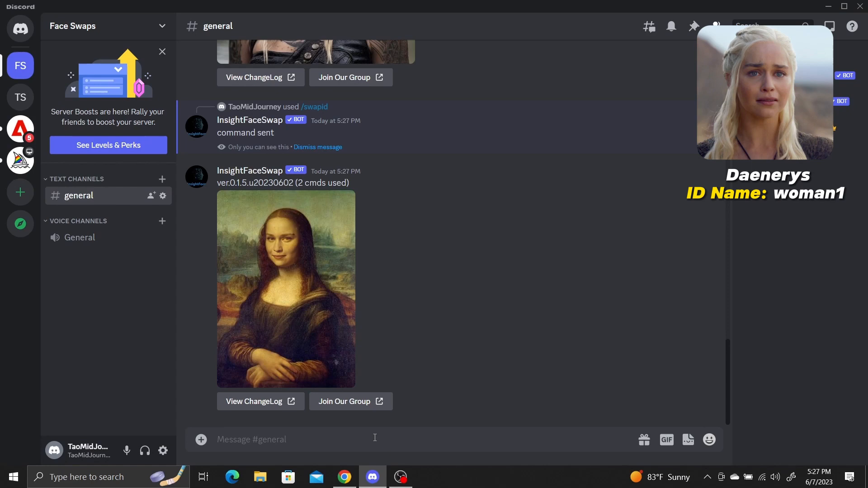
- Run /saveid with StevenYeun.PNG under the face ID name man1
type("/sav")
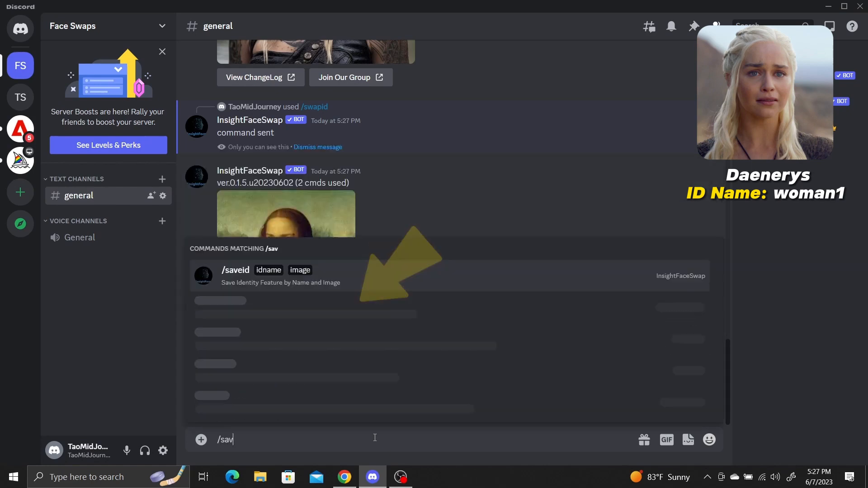
left_click(234, 276)
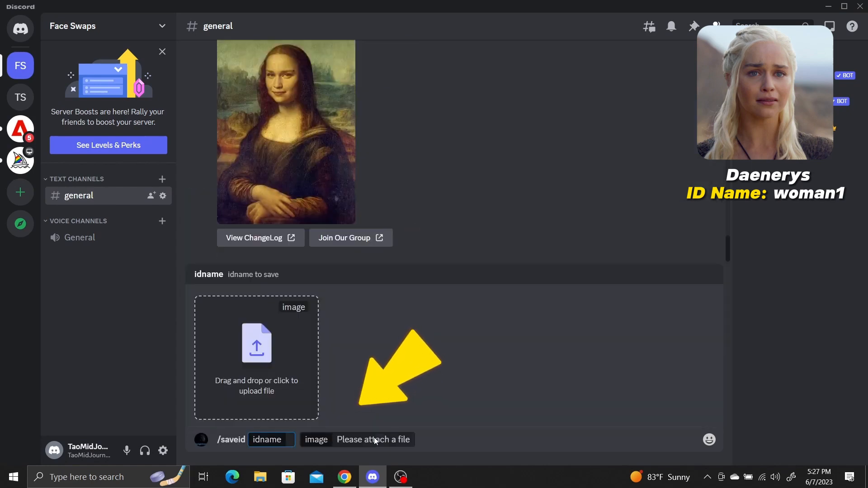
mouse_move(299, 336)
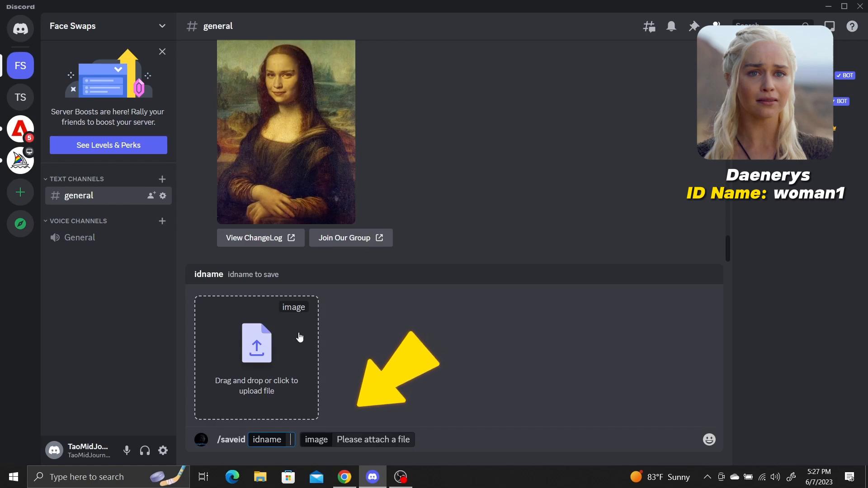
left_click(256, 343)
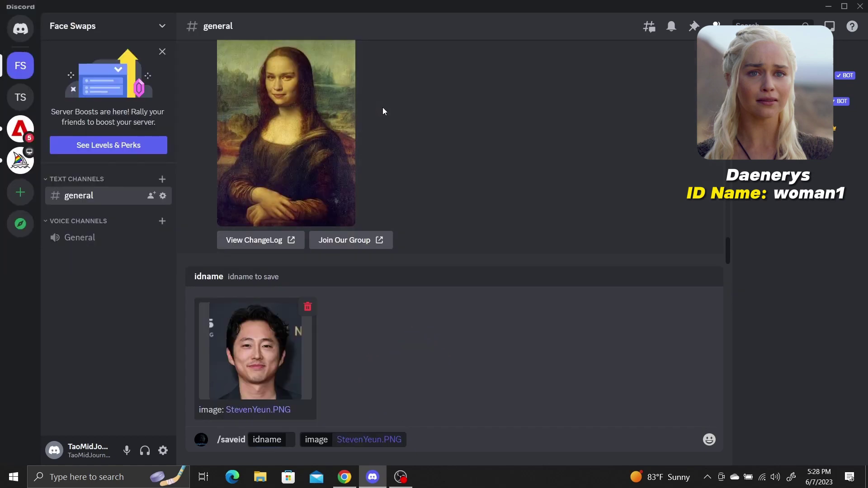
type("man1")
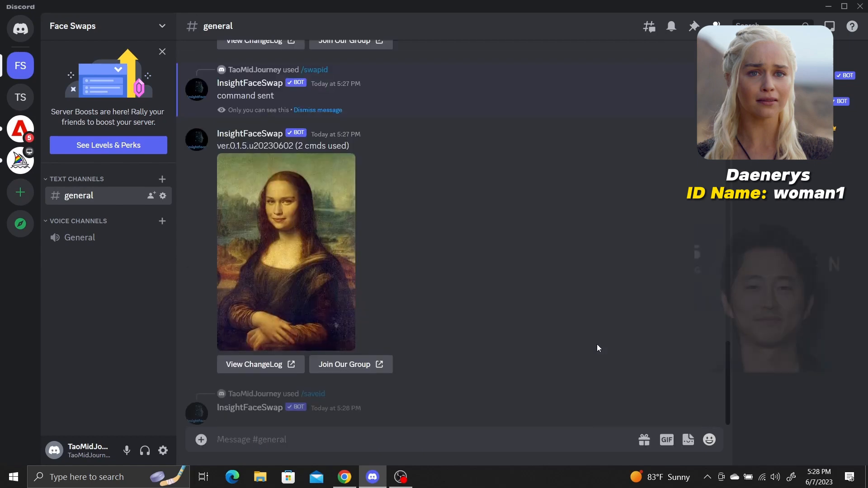
type("/imagine prompt badass viking")
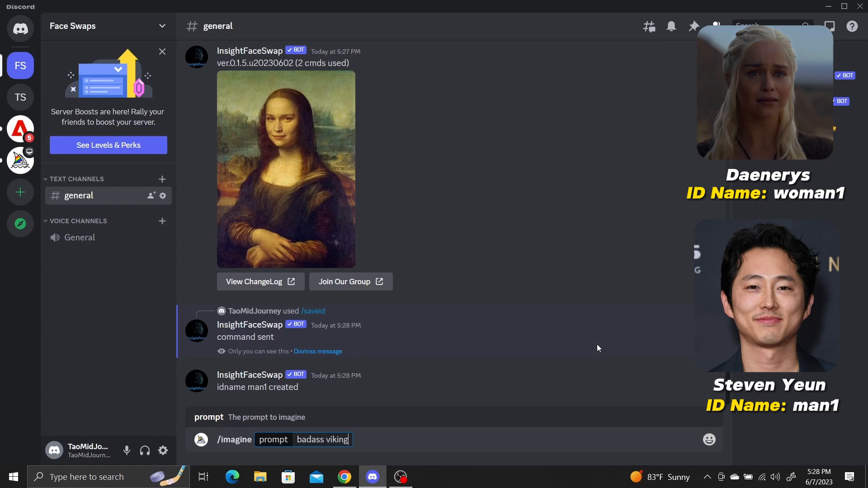
- Imagine 'badass viking man, portrait, rain, tattoos', upscale U3 and swap in man1
type("man, portrait, rain, tato")
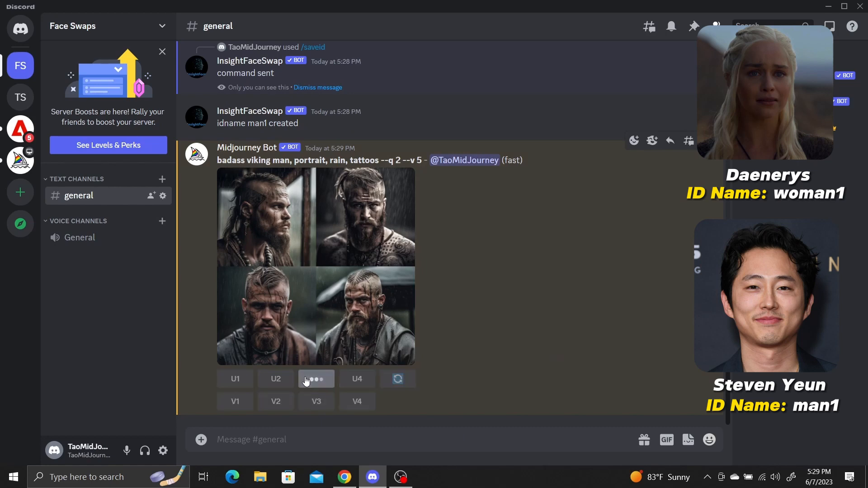
left_click(316, 379)
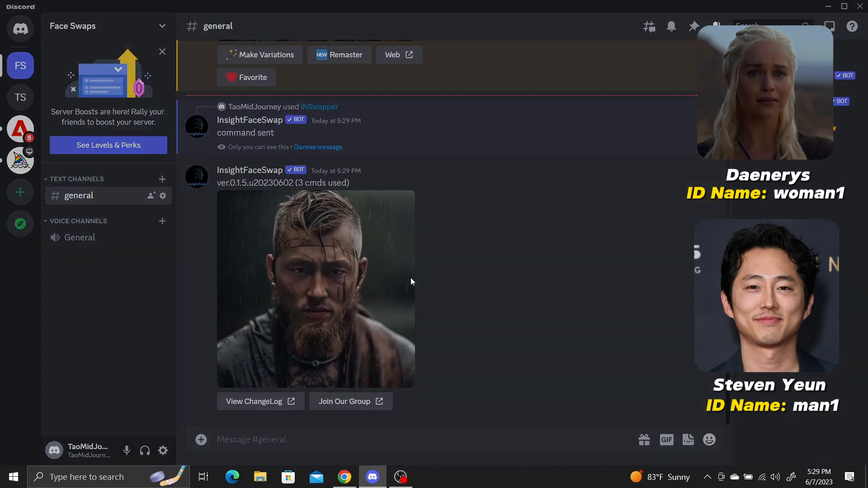
left_click(316, 288)
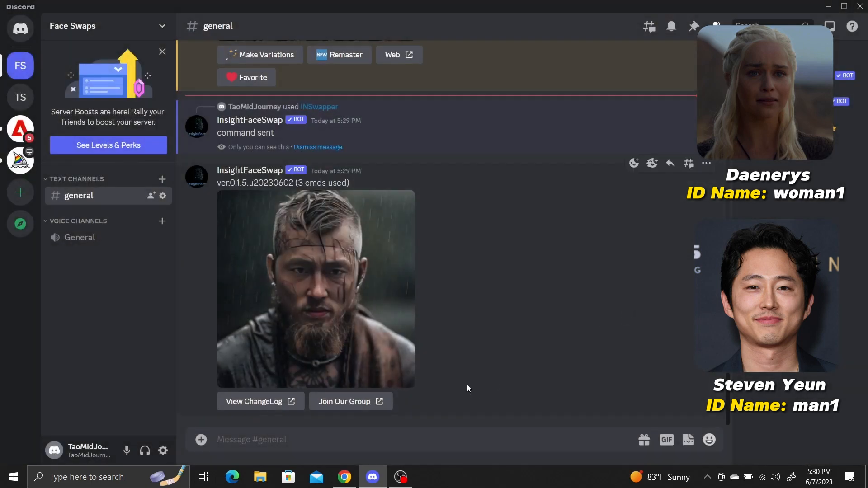
mouse_move(483, 447)
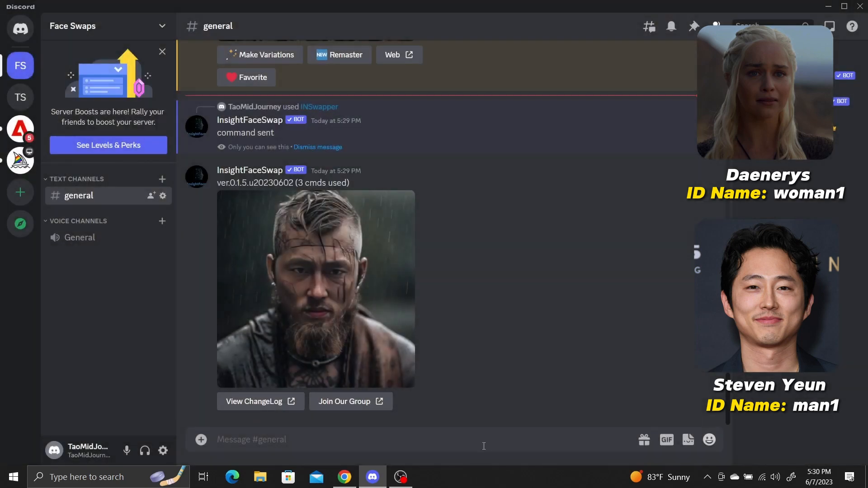
- Run /listid to show face IDs sadgirl, steven, woman1 and man1, then start a setid command
type("/listi")
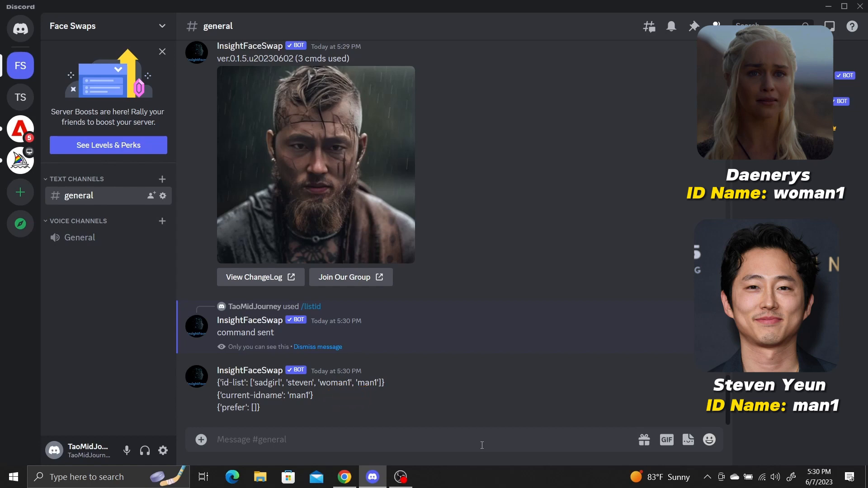
type("/setid idname wo")
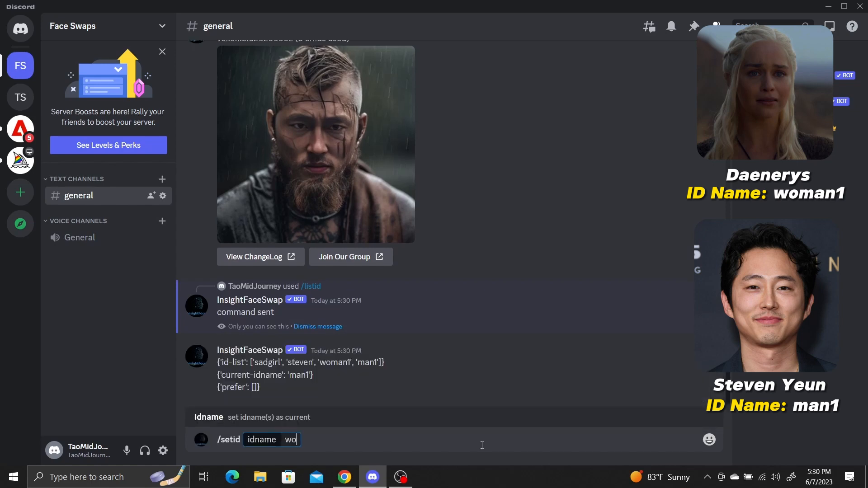
- Make woman1 the current ID and swap it onto the hooded, tattooed viking woman portrait
key("Return")
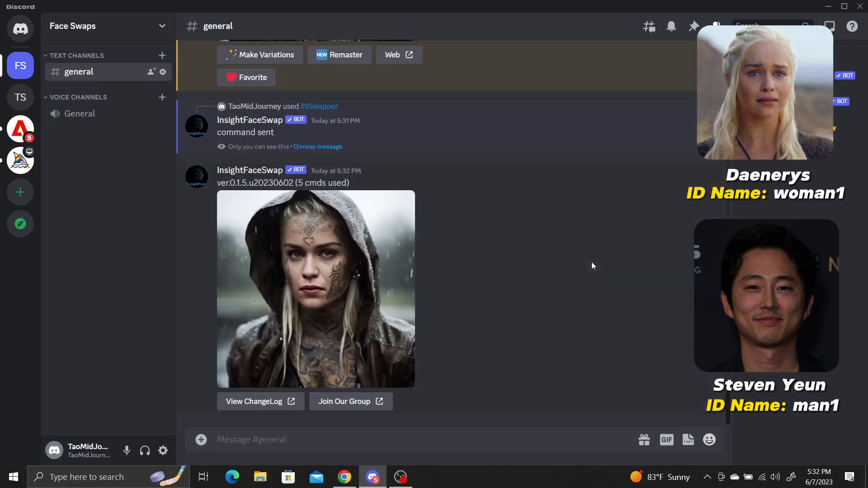
left_click(315, 290)
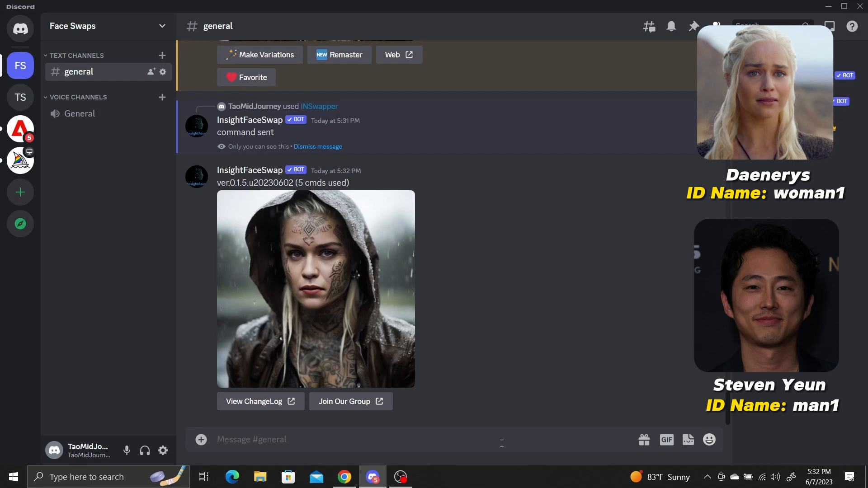
- Delete the man1 face ID with /delid, then begin another slash command
type("/delid")
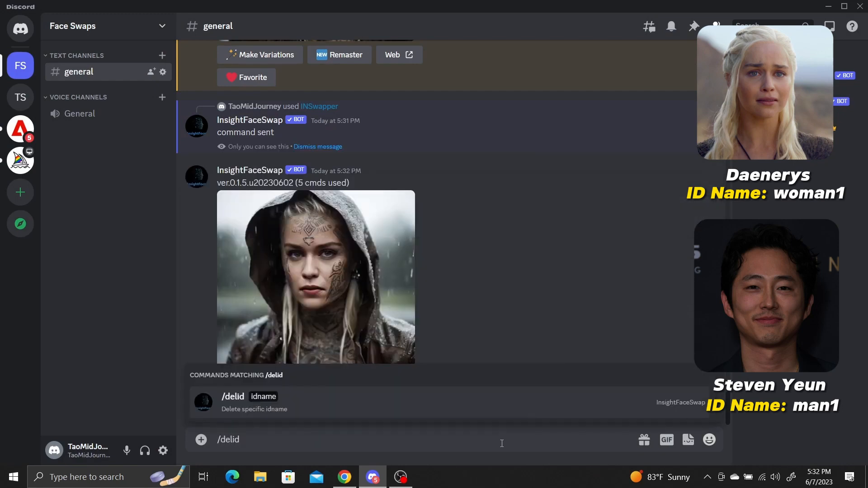
type("man1")
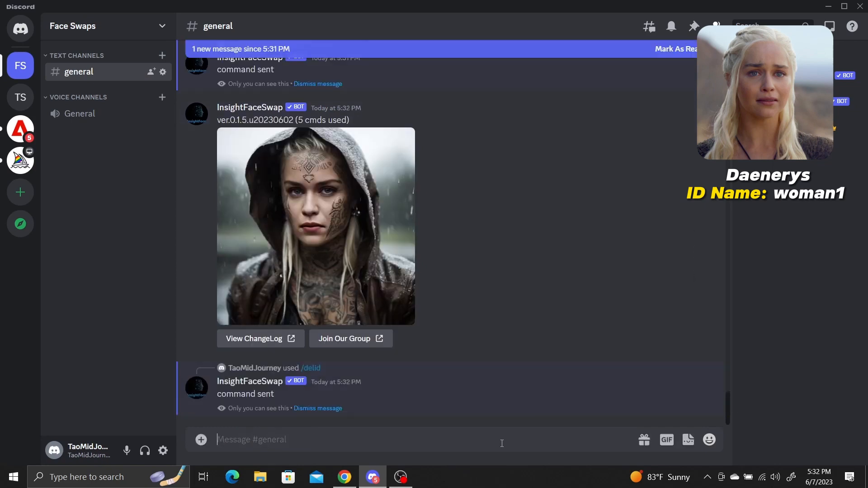
type("/l")
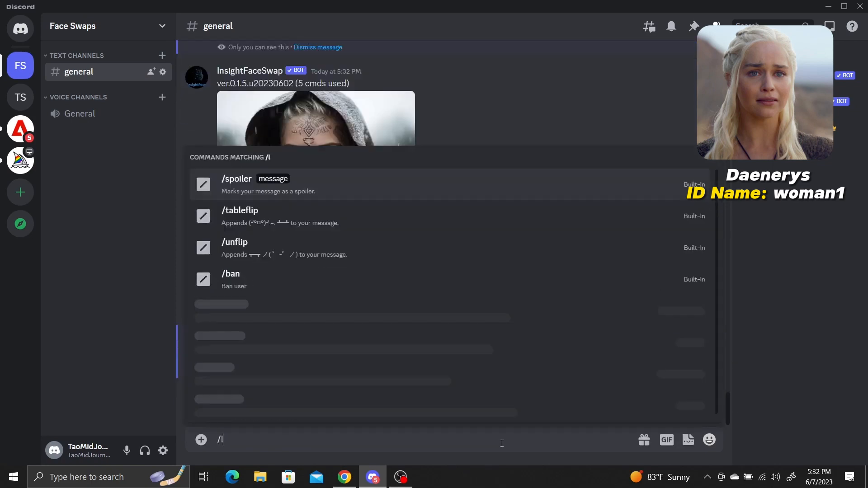